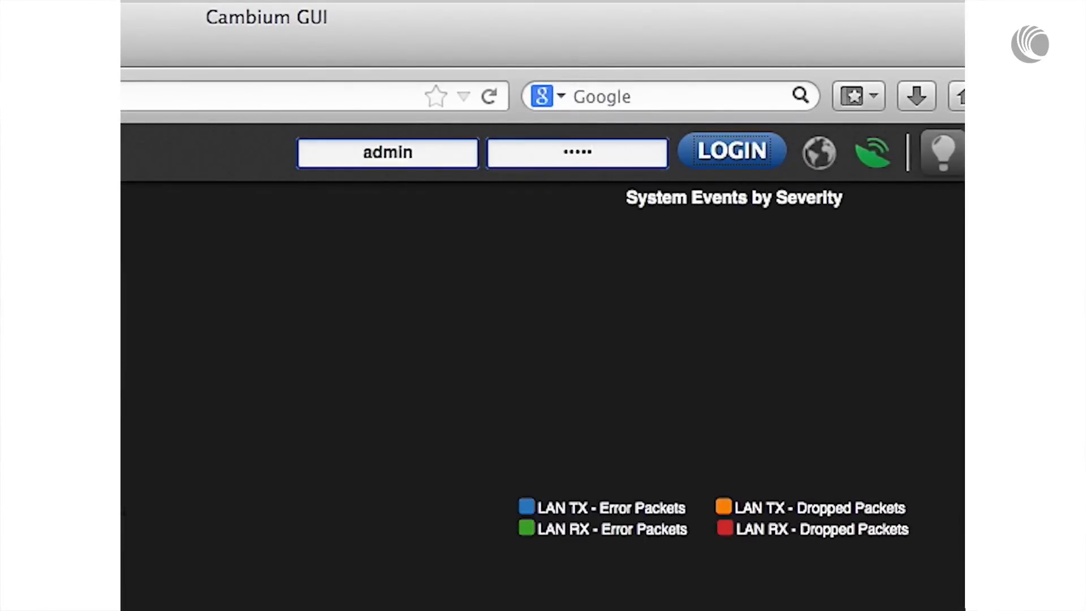
Step: Log in to the device's web interface as admin
{"action": "left_click", "coordinate": [733, 150]}
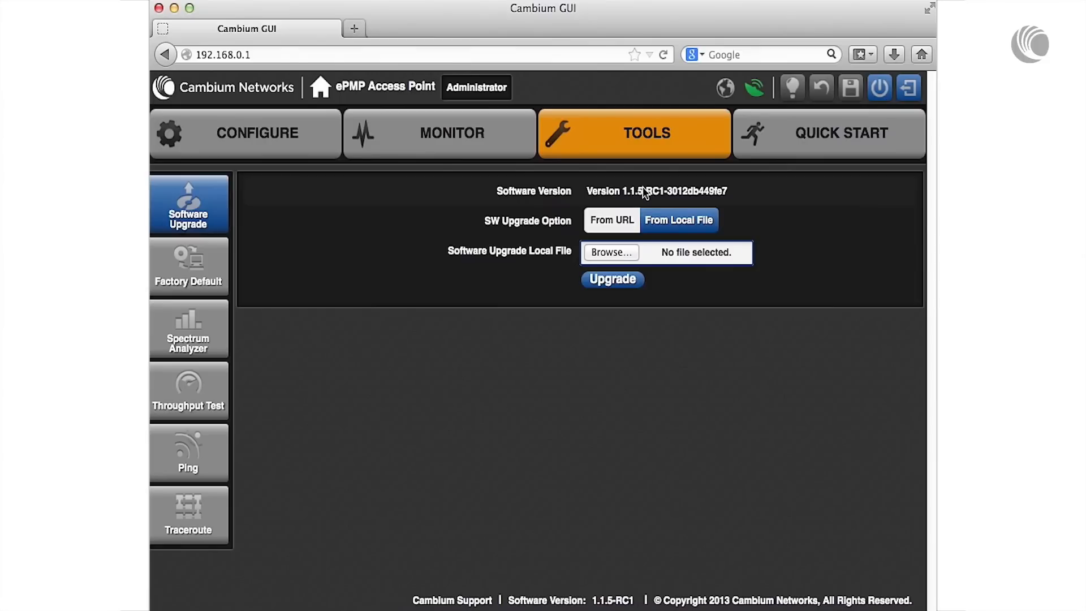
{"action": "mouse_move", "coordinate": [619, 235]}
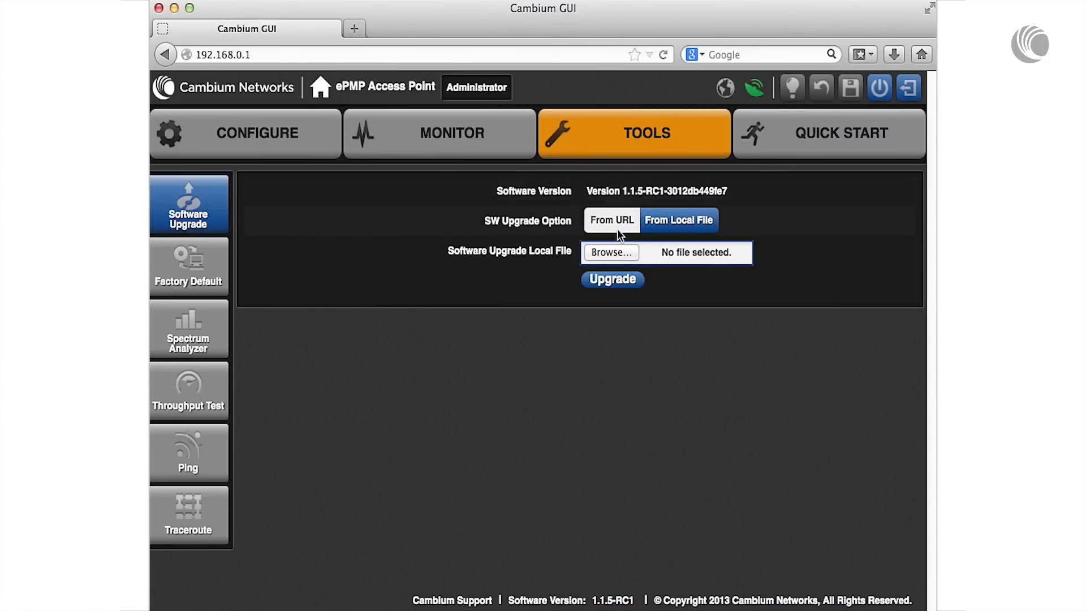
Step: Select ePMP-GPS_Synced-v1.1.6-RC2.tar.gz from this computer as the local upgrade package
{"action": "left_click", "coordinate": [611, 252]}
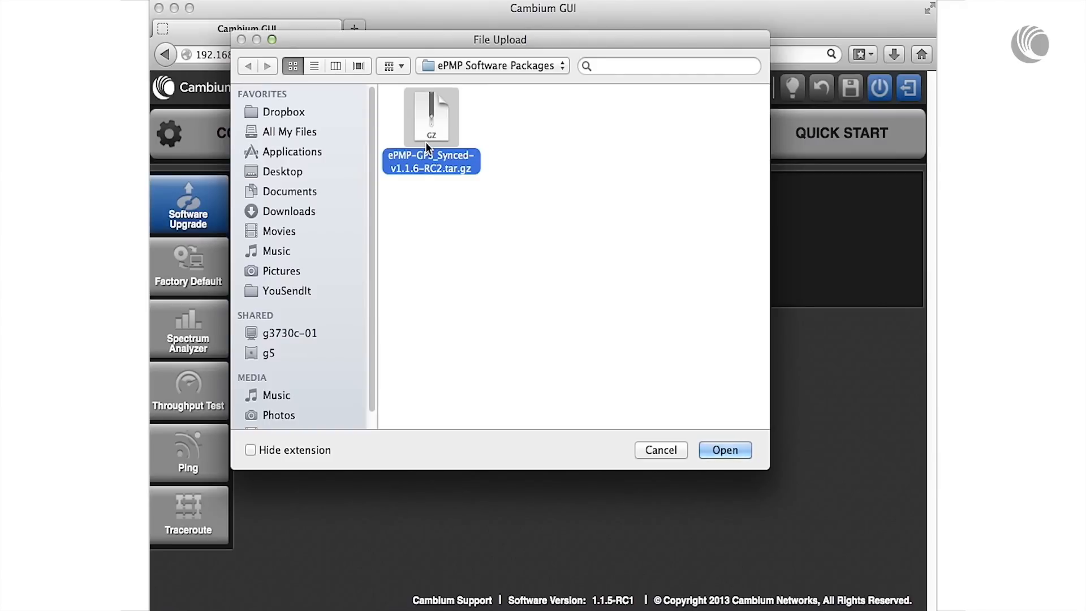
{"action": "left_click", "coordinate": [725, 450]}
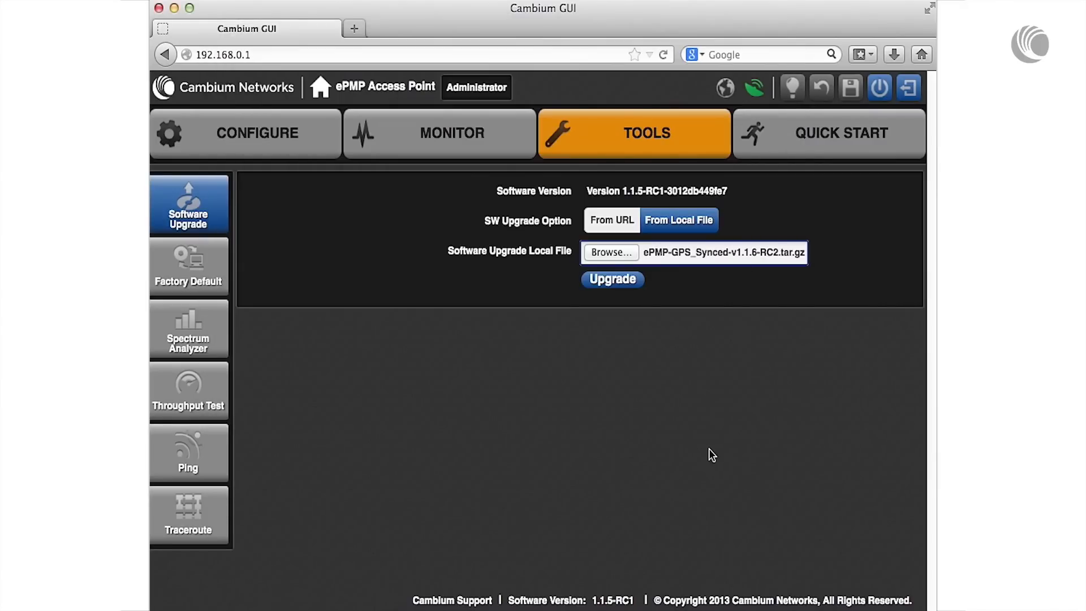
Step: Upgrade the access point with the chosen package and confirm a reboot to apply it
{"action": "left_click", "coordinate": [613, 278]}
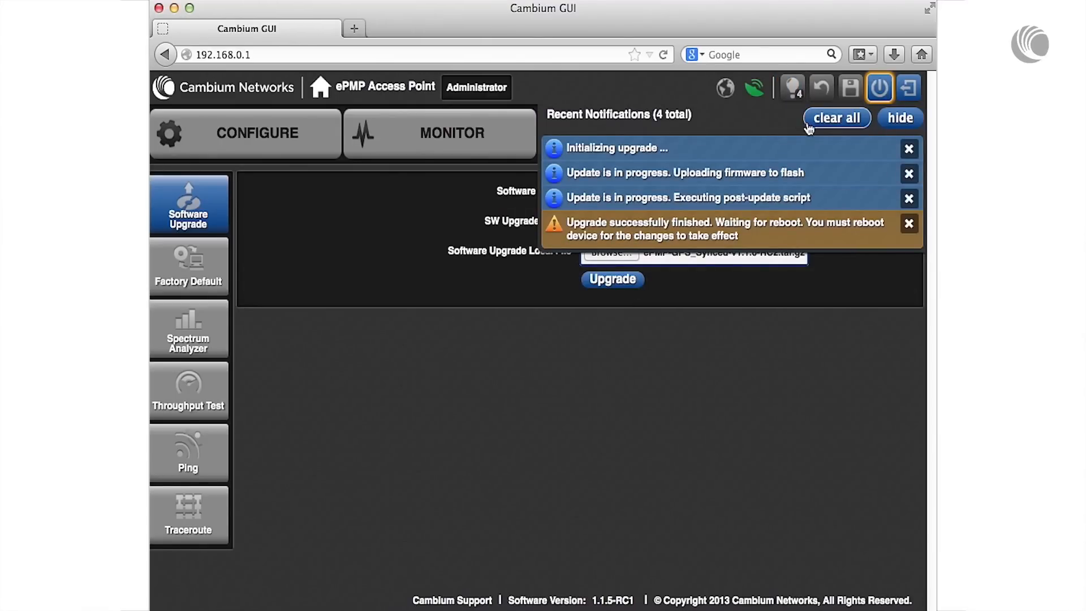
{"action": "mouse_move", "coordinate": [850, 129]}
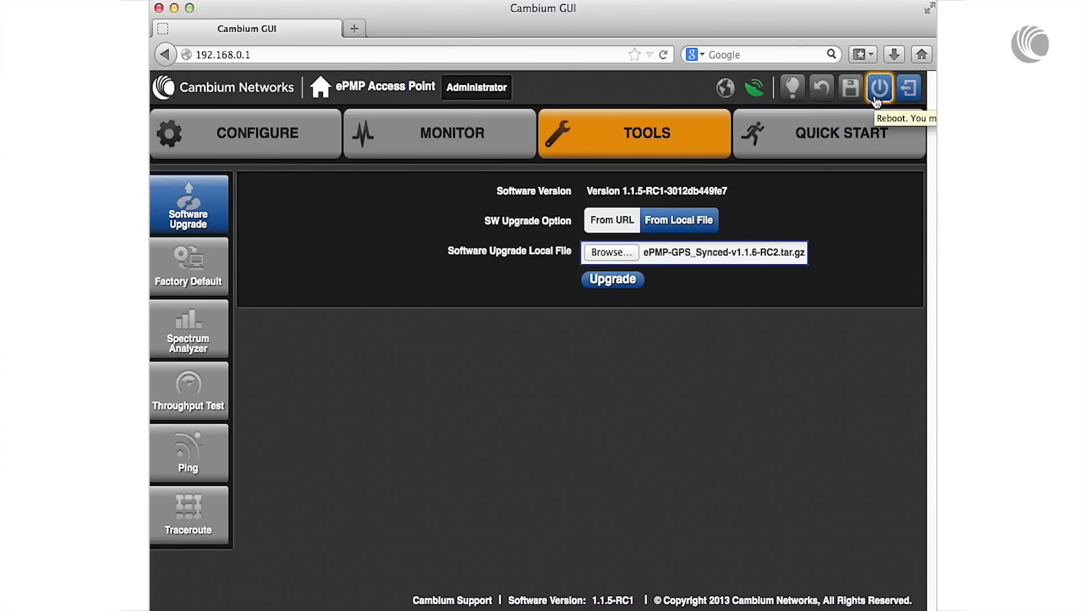
{"action": "left_click", "coordinate": [881, 88]}
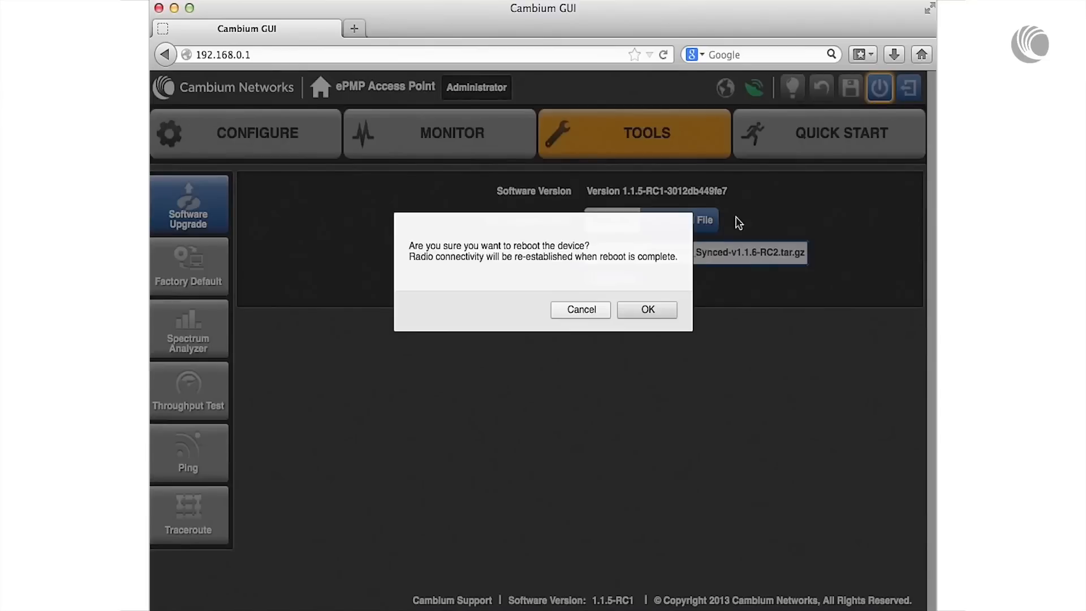
{"action": "left_click", "coordinate": [647, 309]}
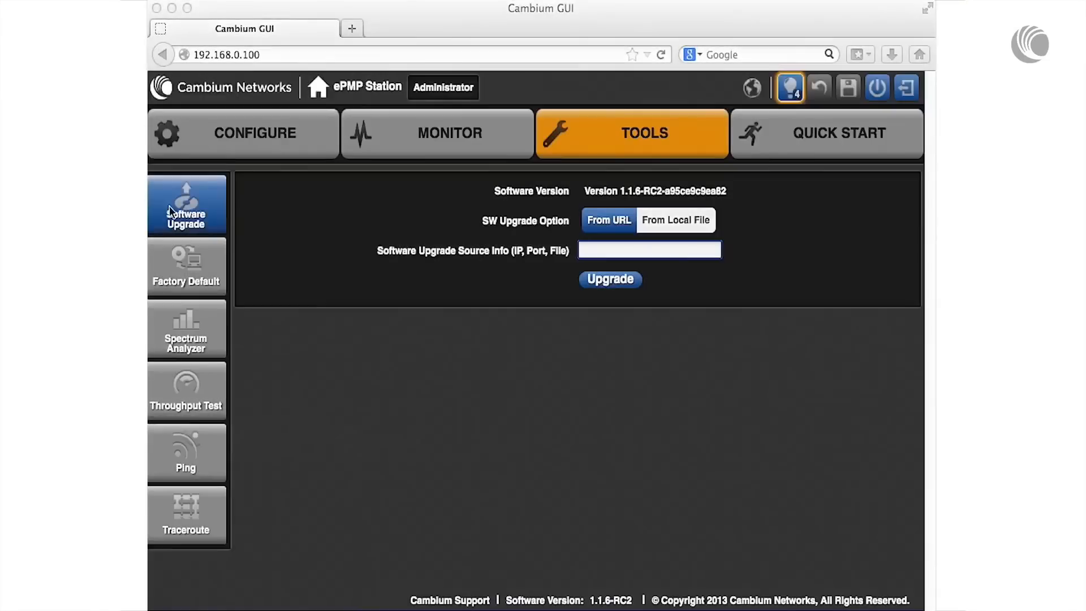
Step: Enter the 192.168.0.200 URL to ePMP_GPS_Synced_v1.1.7.tar.gz and start the station upgrade
{"action": "left_click", "coordinate": [650, 249]}
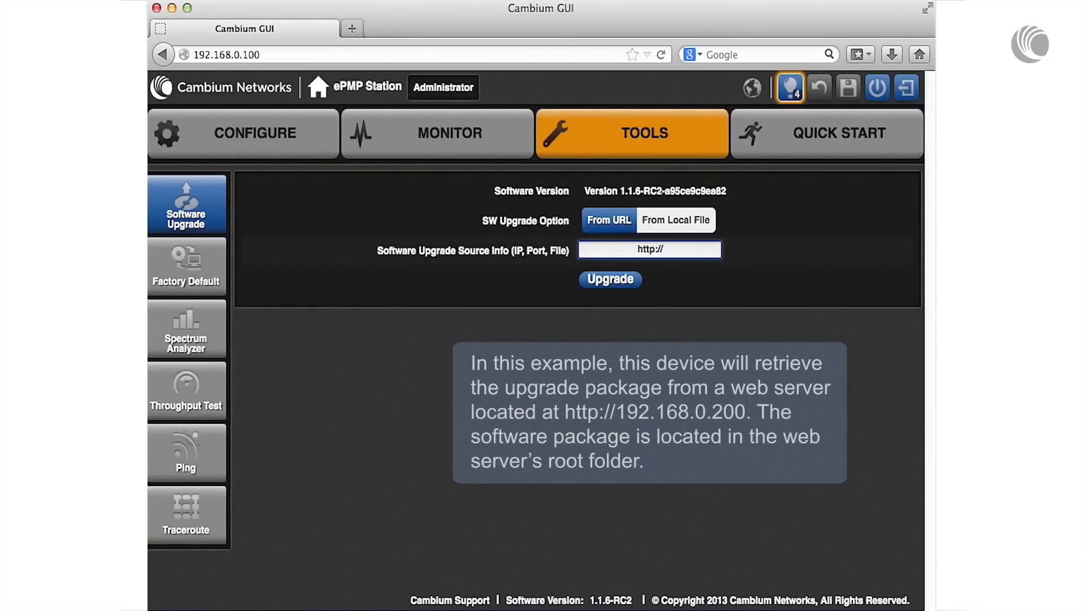
{"action": "type", "text": "192.168.0.200/"}
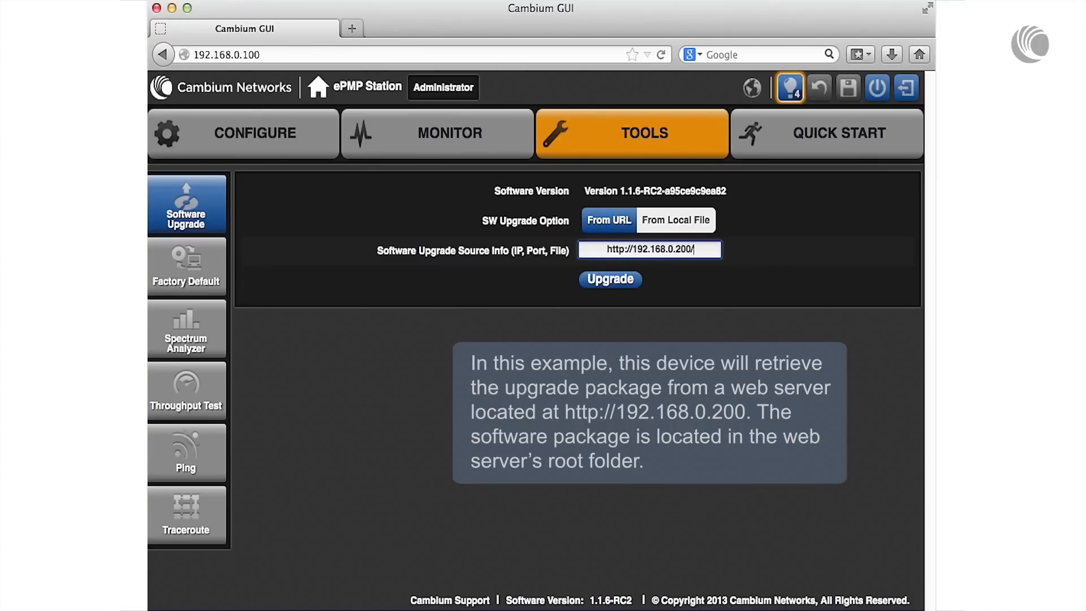
{"action": "type", "text": "ePMP_GPS_Syncd"}
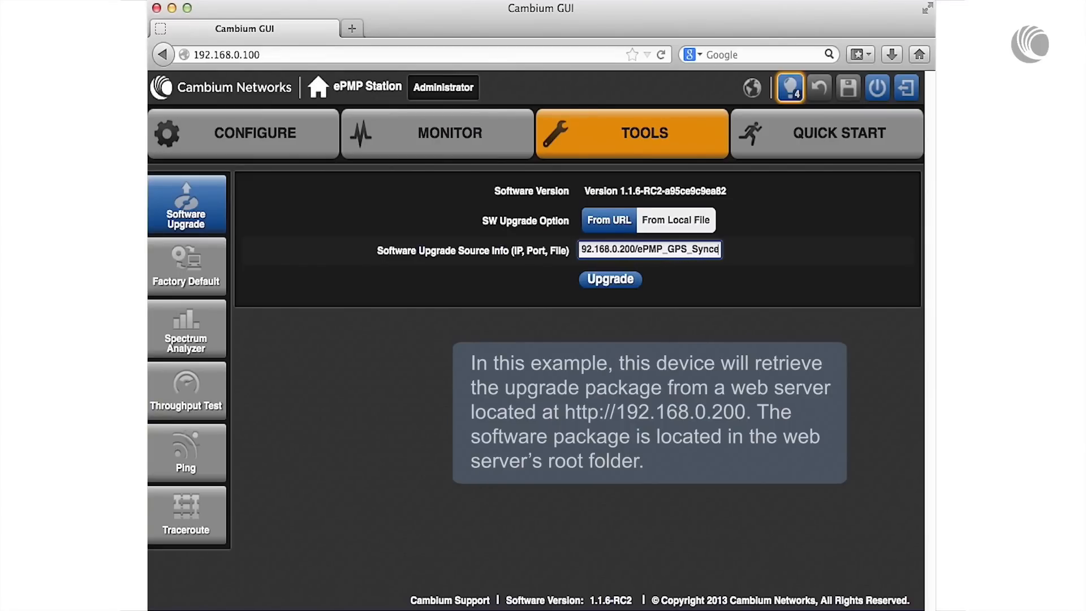
{"action": "type", "text": "_v1.1.7.tar.gz"}
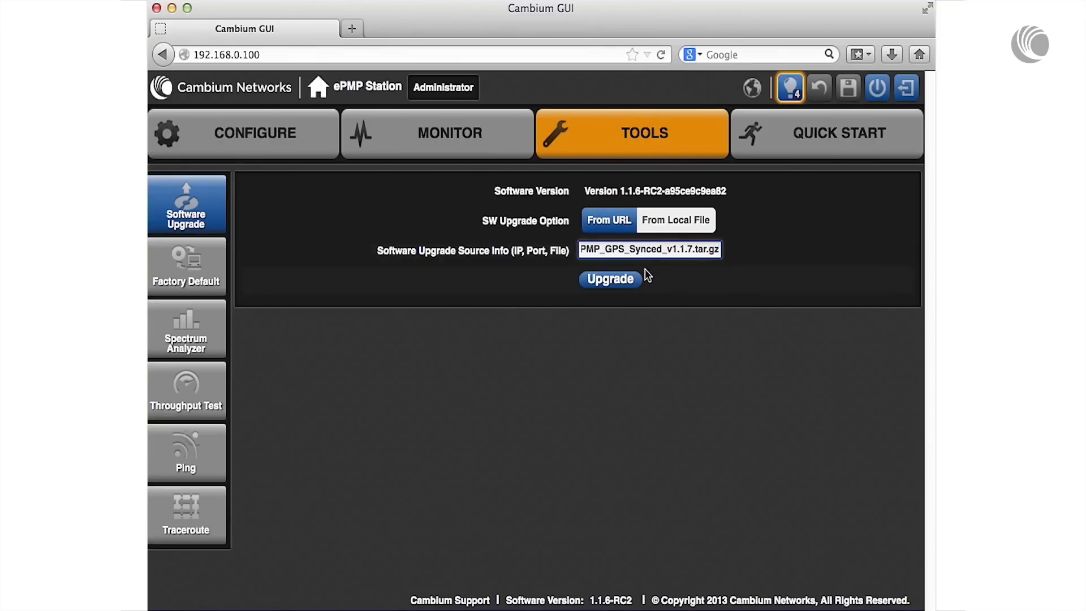
{"action": "left_click", "coordinate": [610, 279]}
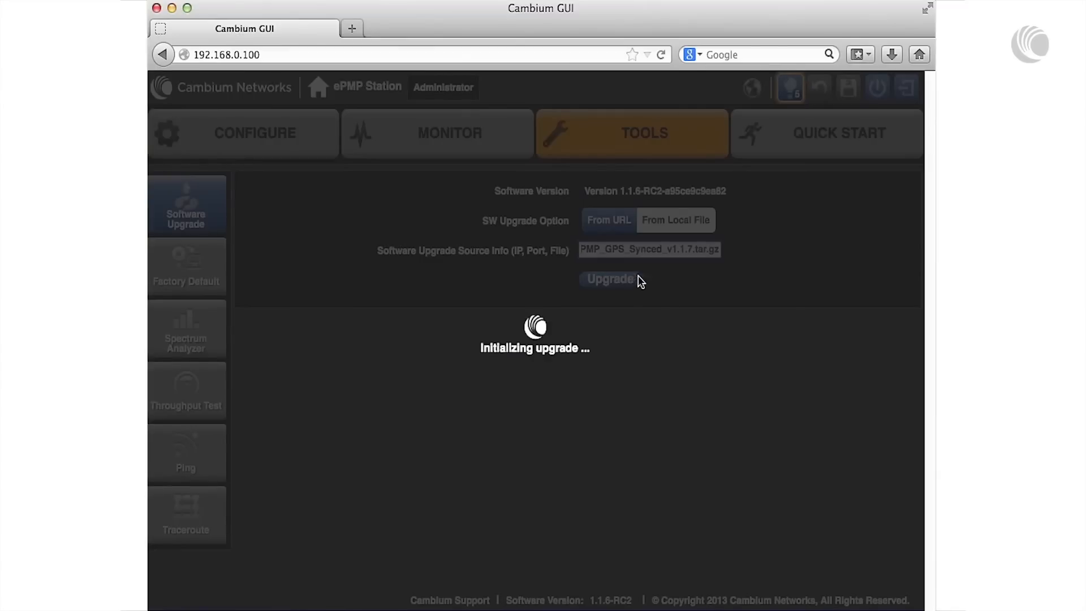